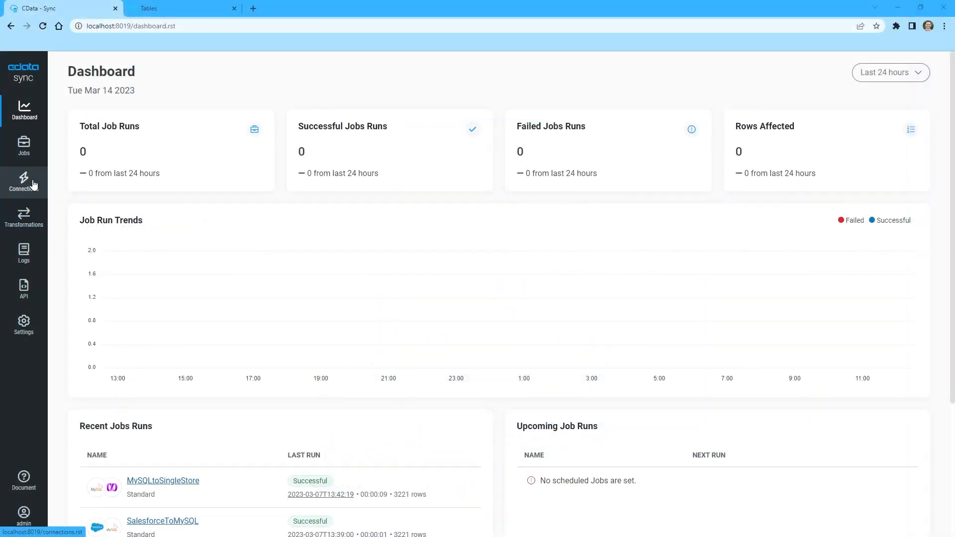
Step: Show the Connections list and start a new Workday connection from the source catalogue
{"action": "left_click", "coordinate": [24, 181]}
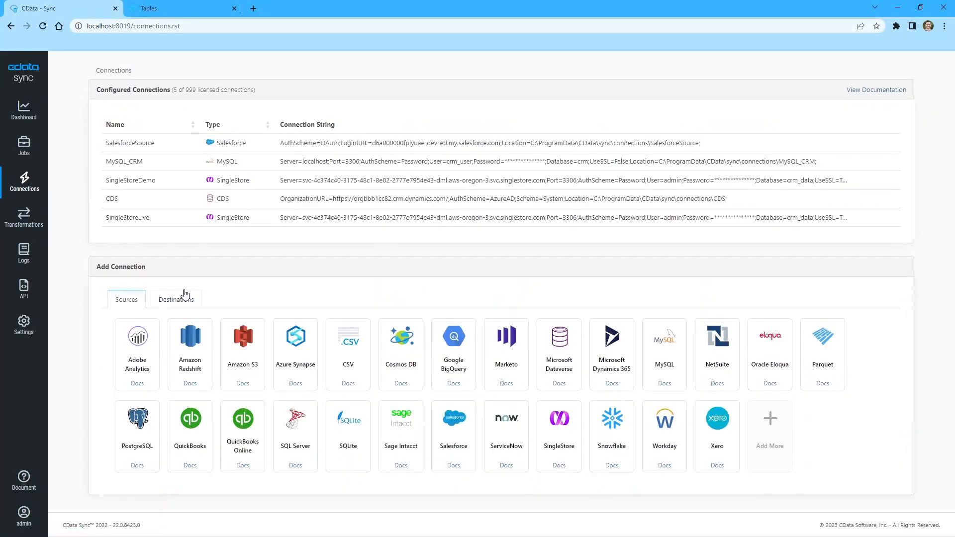
{"action": "left_click", "coordinate": [663, 419]}
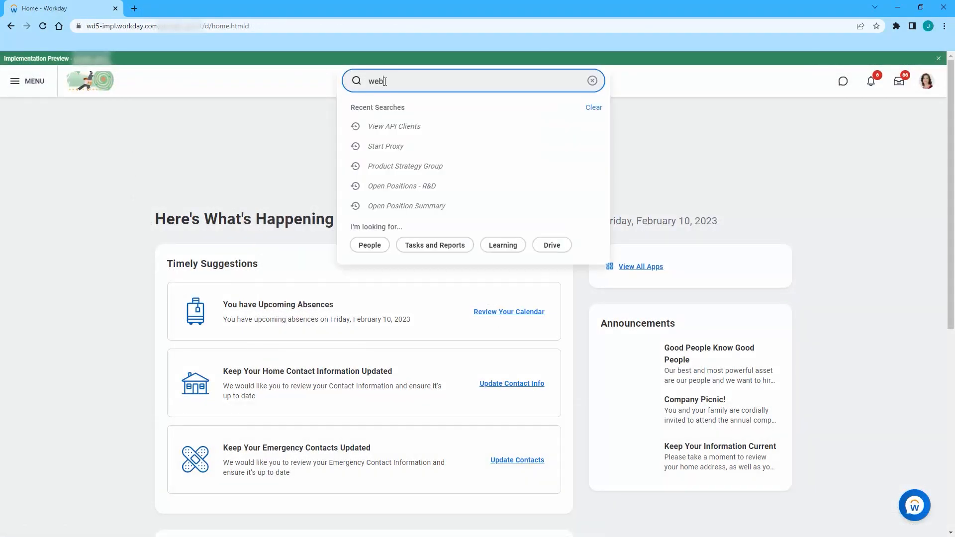
Step: Search Workday for View API Clients and select the REST API endpoint host
{"action": "left_click", "coordinate": [590, 81]}
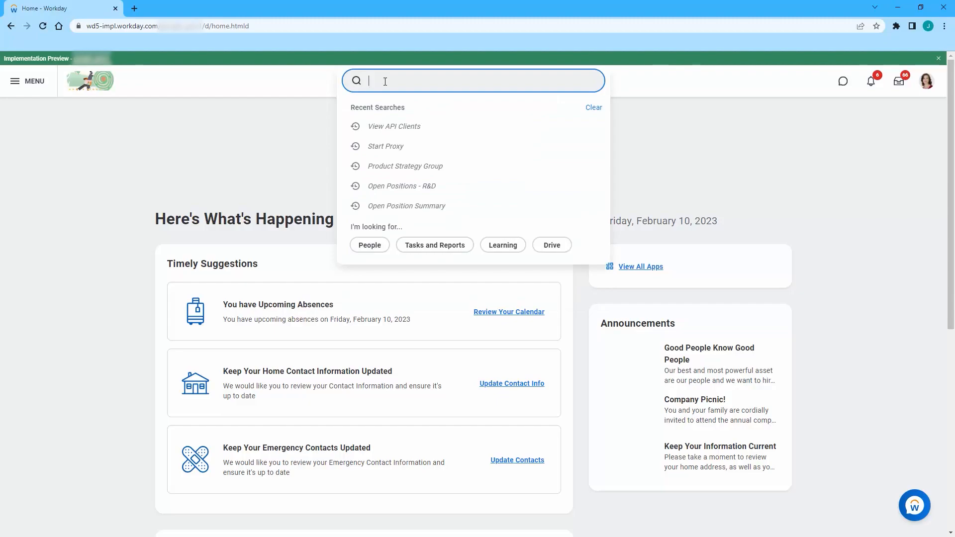
{"action": "left_click", "coordinate": [394, 127]}
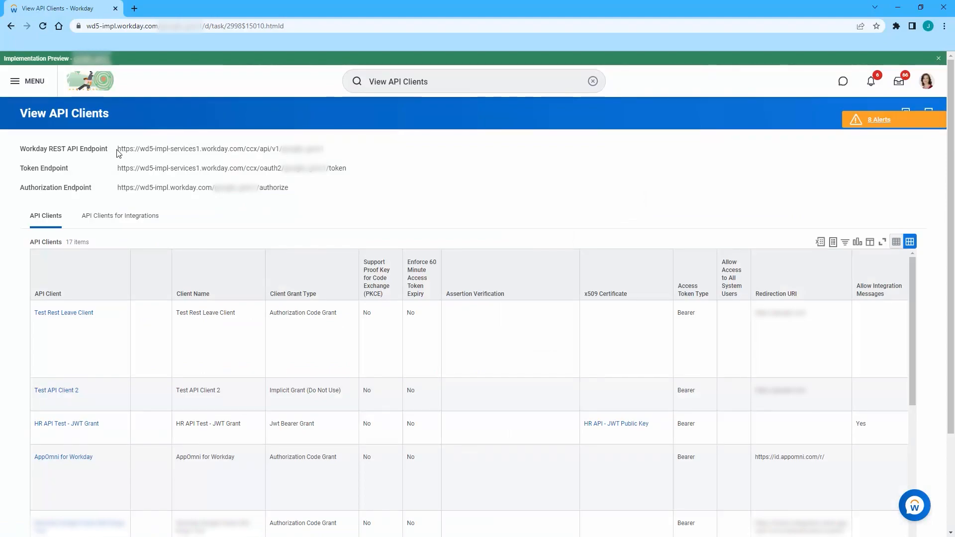
{"action": "double_click", "coordinate": [180, 149]}
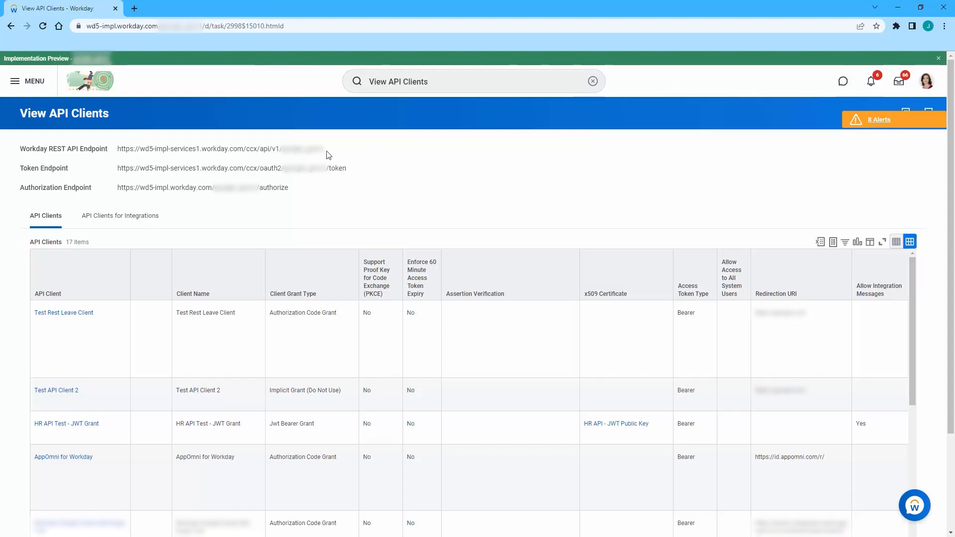
{"action": "mouse_move", "coordinate": [788, 424]}
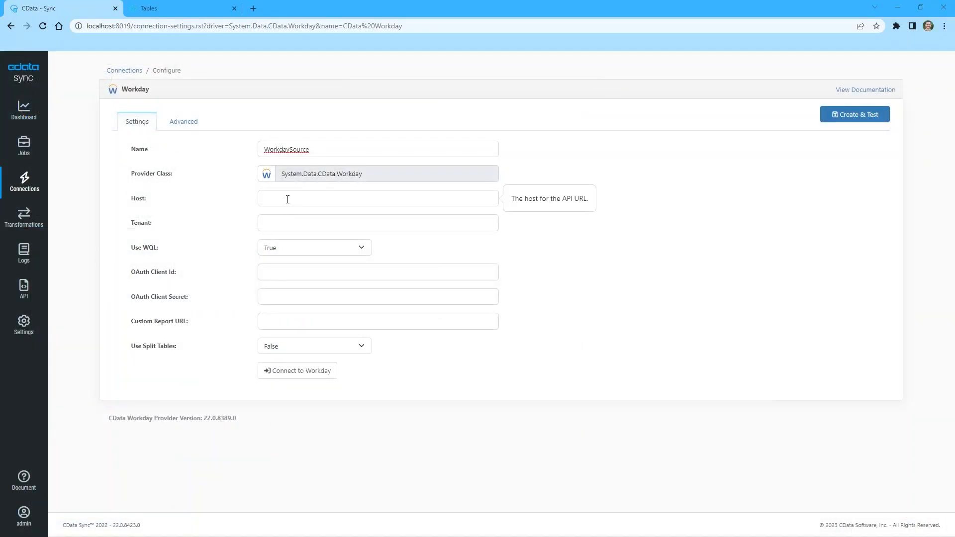
{"action": "type", "text": "https://wd5-impl-services1.workday.com"}
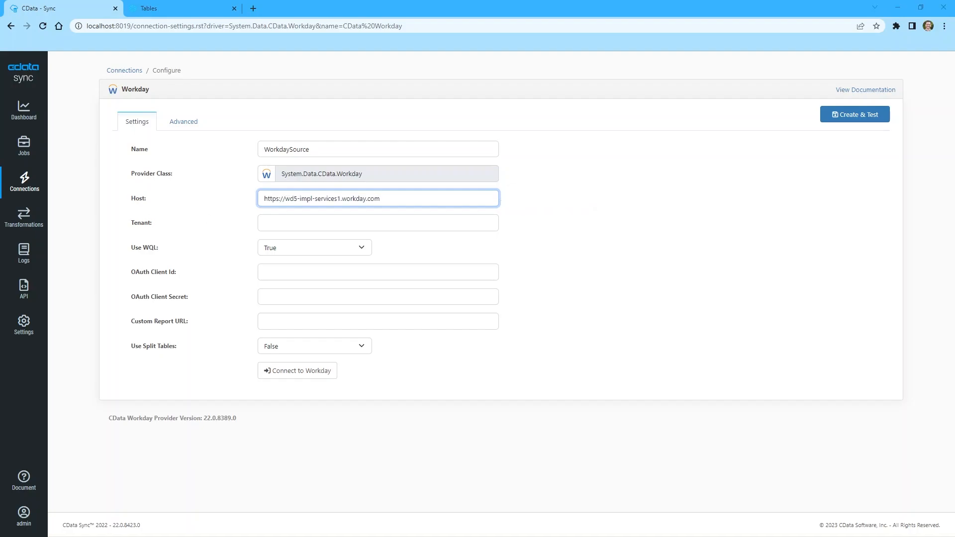
{"action": "left_click", "coordinate": [314, 248]}
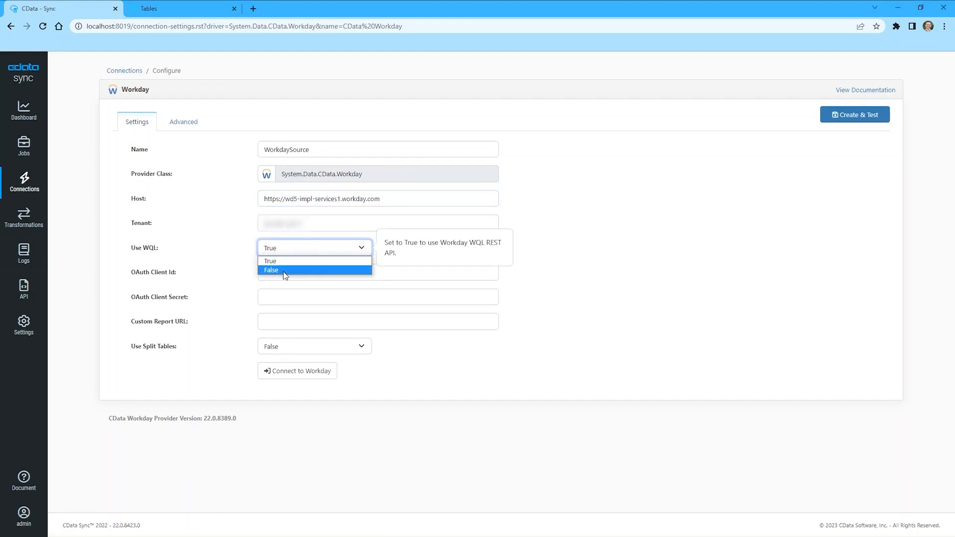
{"action": "left_click", "coordinate": [270, 270]}
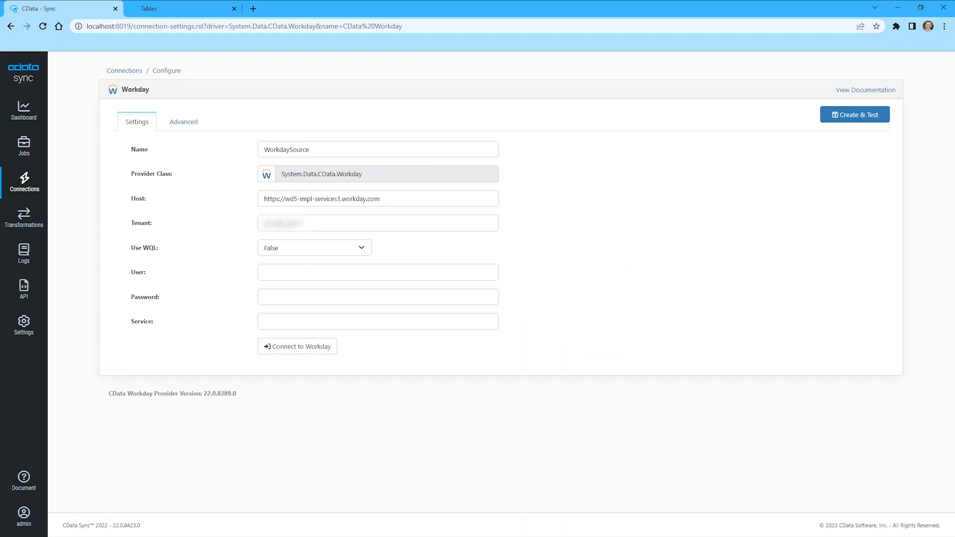
{"action": "left_click", "coordinate": [377, 272]}
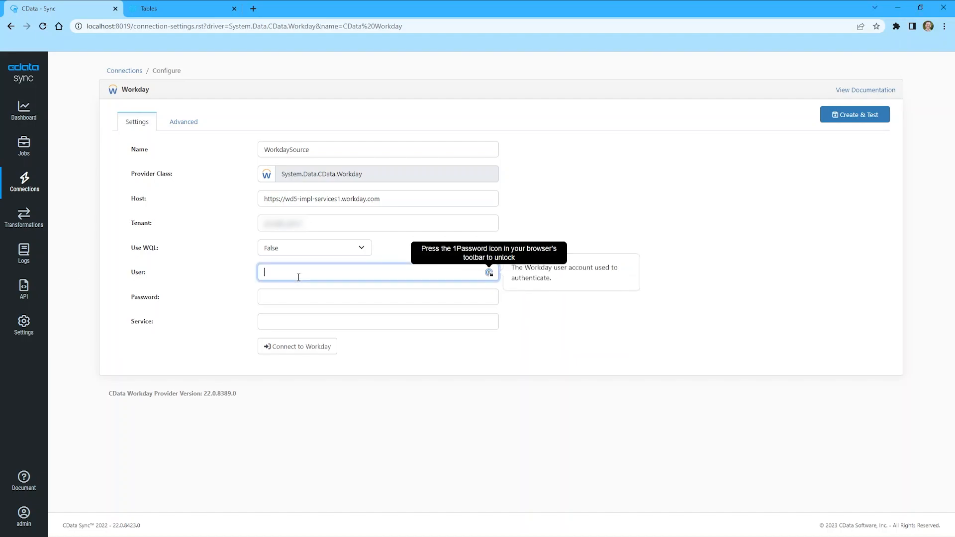
{"action": "type", "text": "lmcneil"}
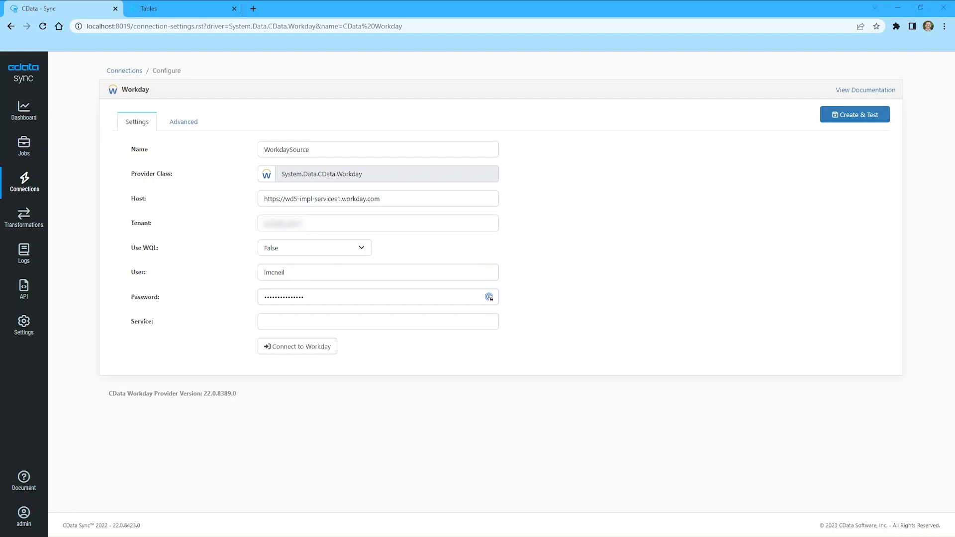
{"action": "left_click", "coordinate": [854, 114]}
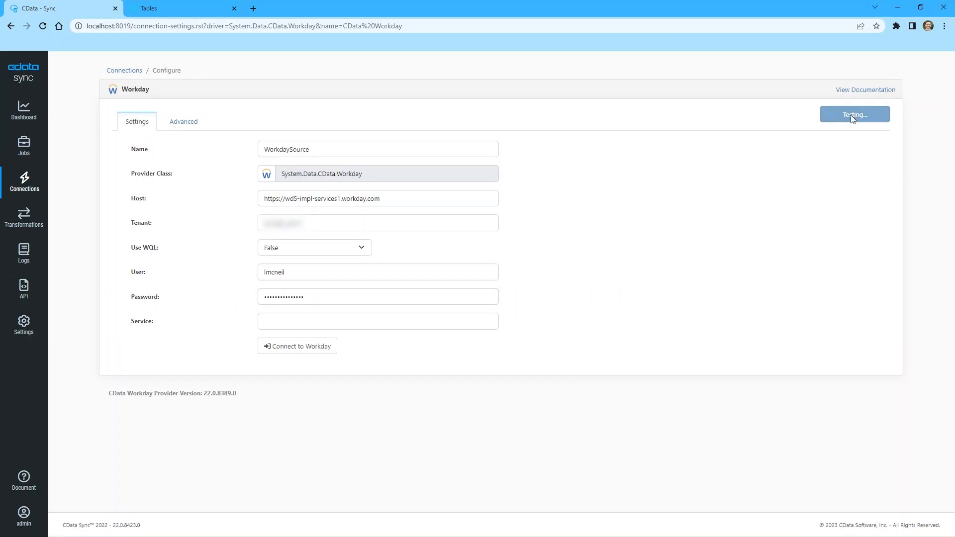
{"action": "left_click", "coordinate": [854, 115]}
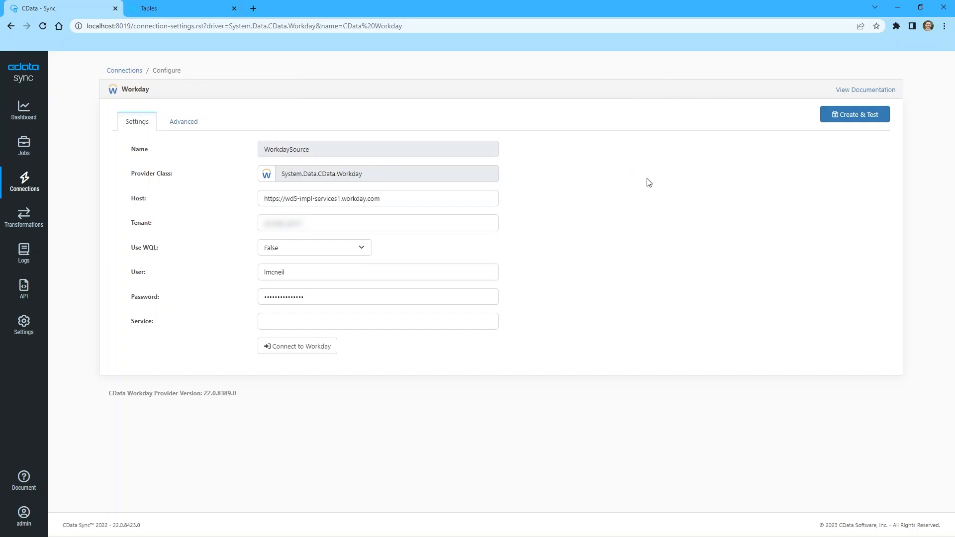
{"action": "left_click", "coordinate": [124, 70]}
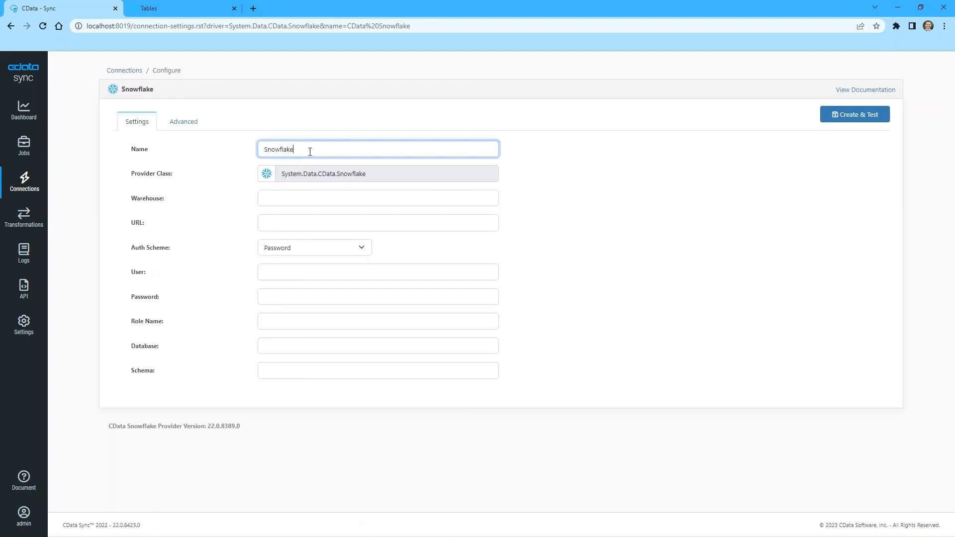
Step: Create and test the Snowflake connection with the cdatapartner URL, warehouse DEMO_WH, database WORKDAY_DB and user jerodj
{"action": "type", "text": "https://cdatapartner.east-us-2.azure.snowflakecomputing.com"}
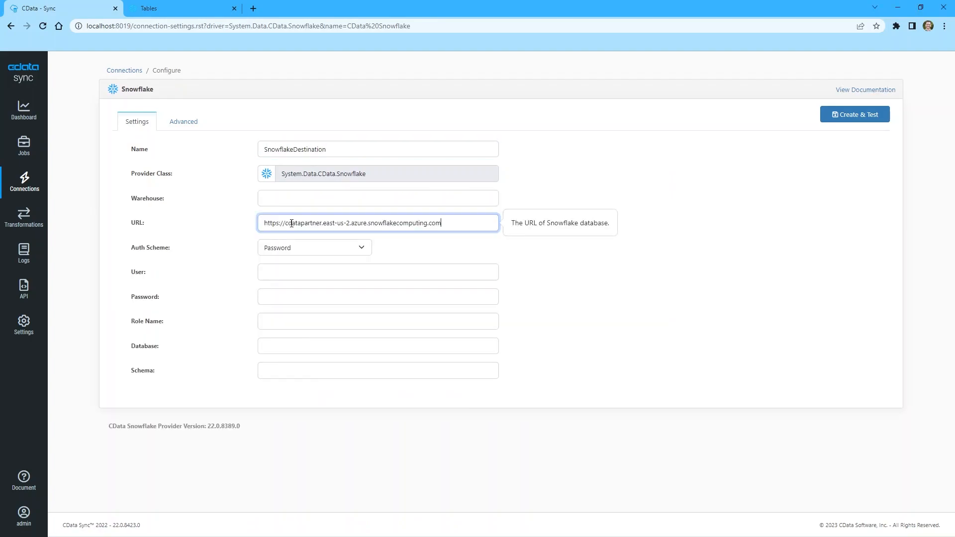
{"action": "type", "text": "DEMO_WH"}
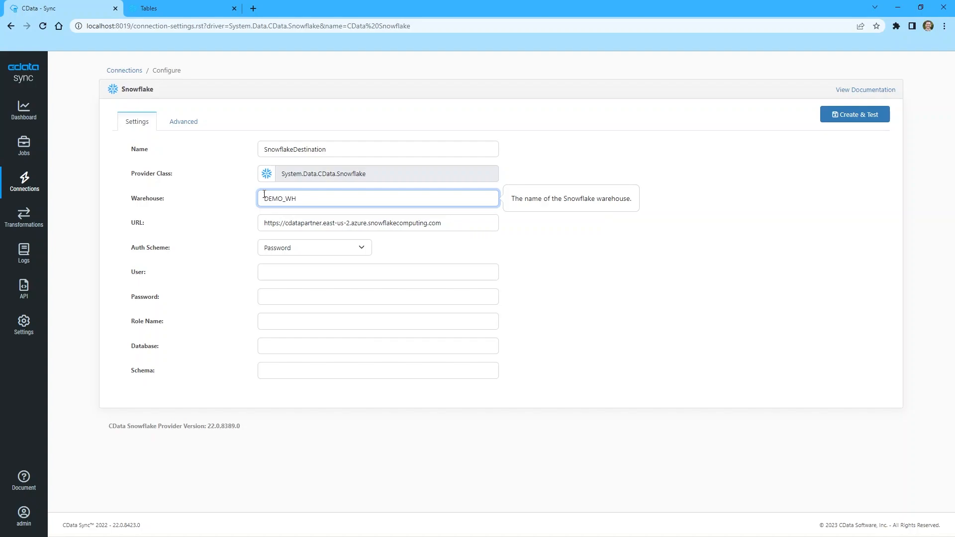
{"action": "type", "text": "W"}
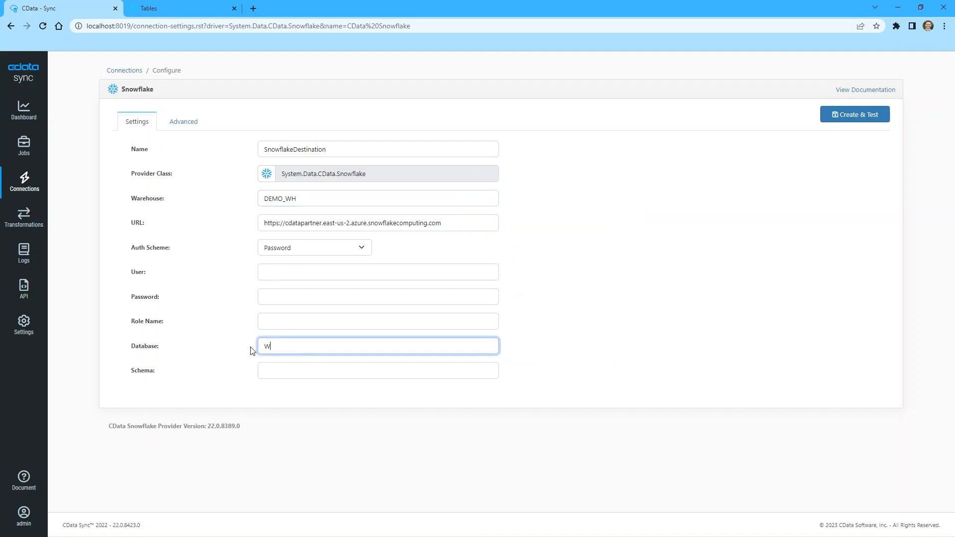
{"action": "type", "text": "ORKDAY_DB"}
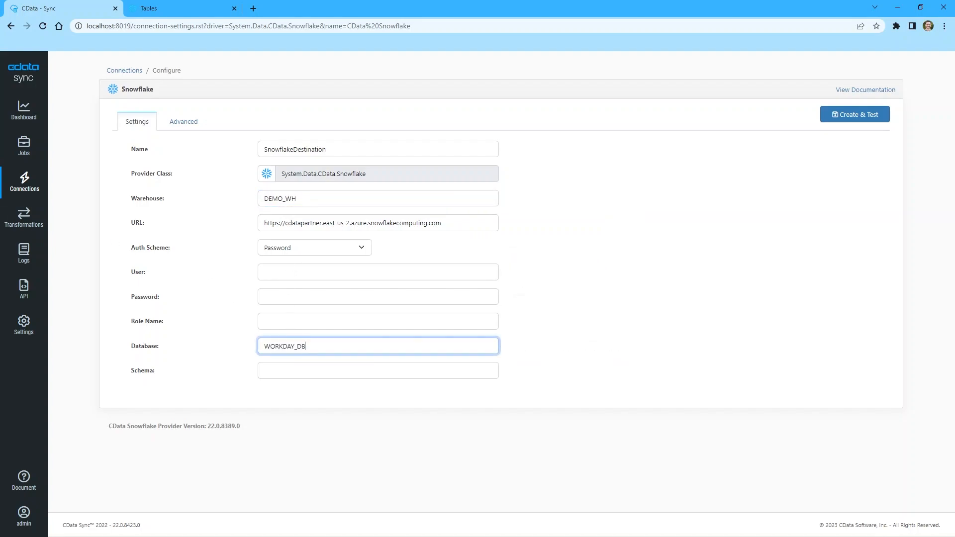
{"action": "type", "text": "jerodj"}
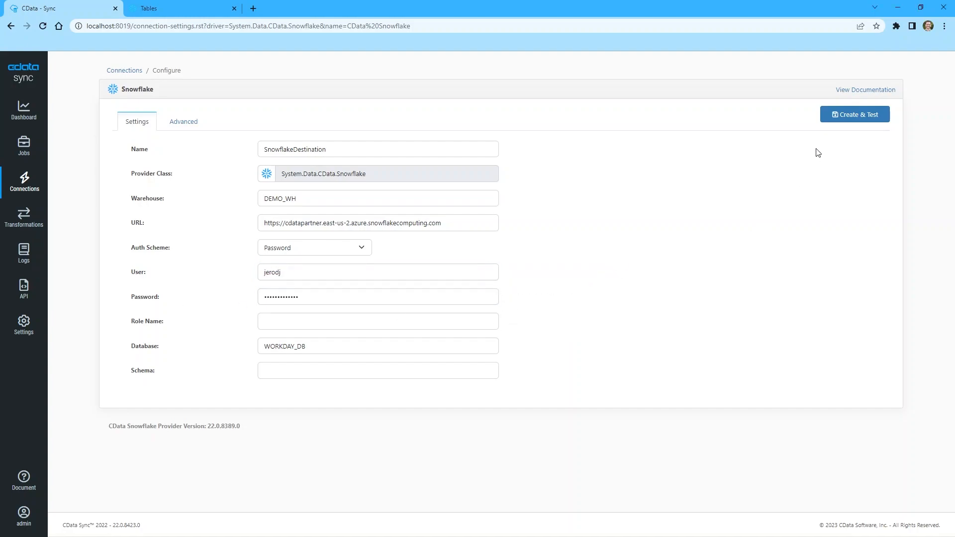
{"action": "left_click", "coordinate": [854, 114]}
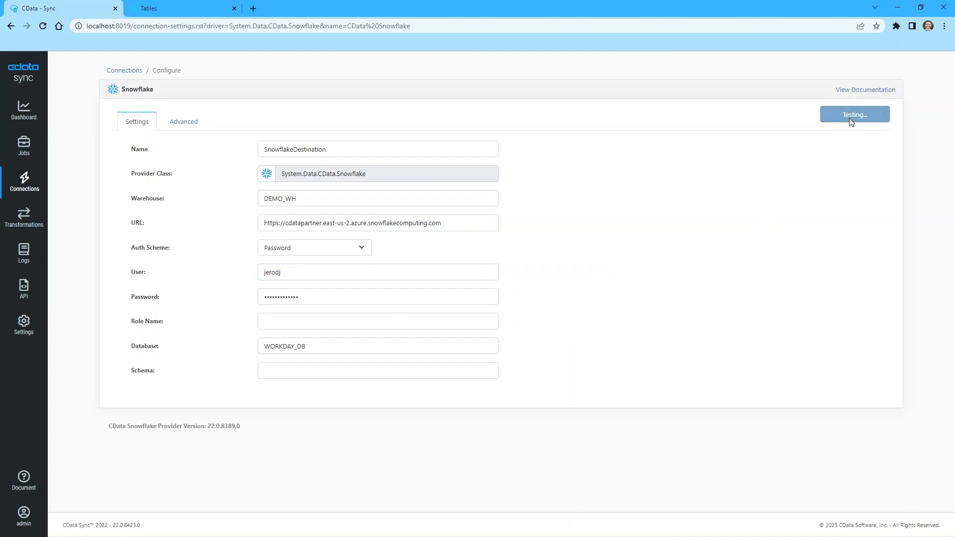
{"action": "left_click", "coordinate": [853, 113]}
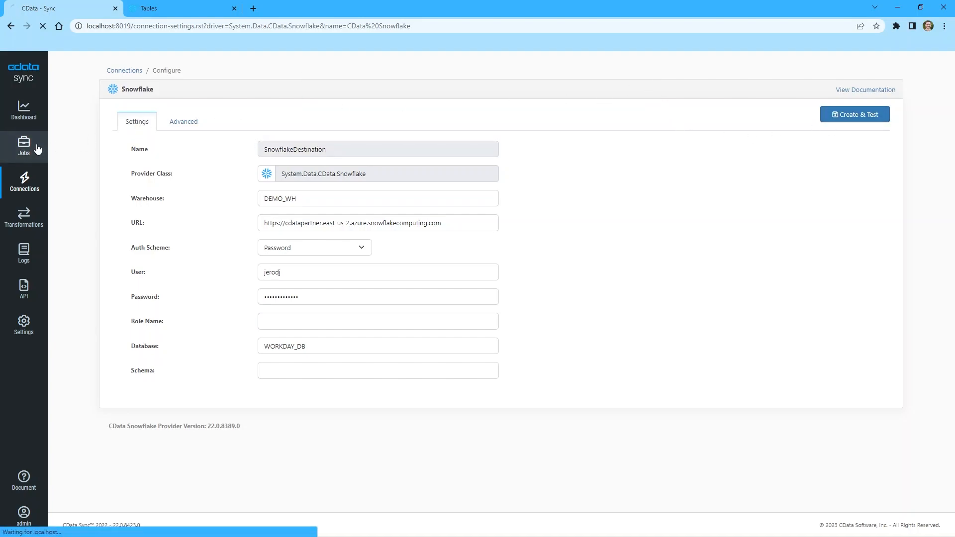
Step: Create the job WorkdayHRtoSnowflake from WorkdaySource to SnowflakeDestination
{"action": "left_click", "coordinate": [23, 146]}
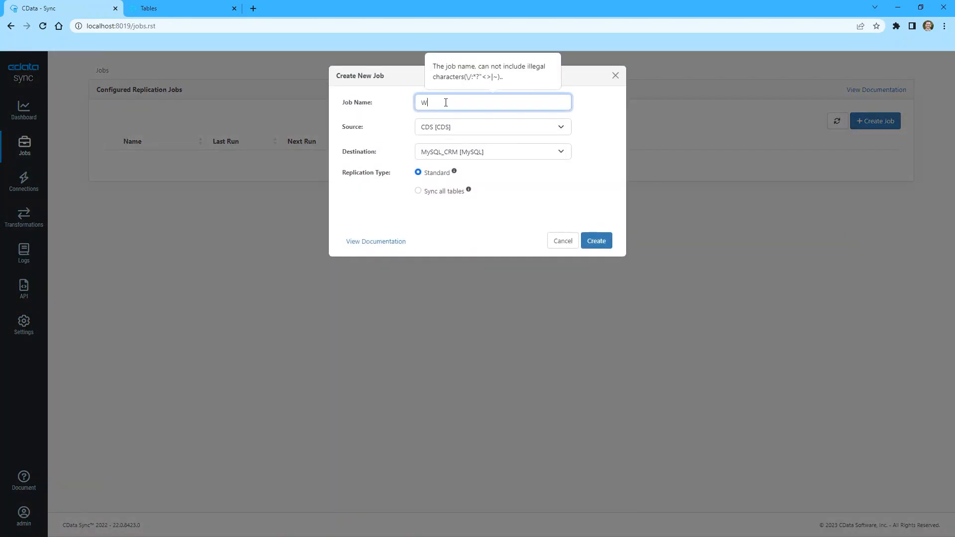
{"action": "type", "text": "WorkdayHRtoSnowflake"}
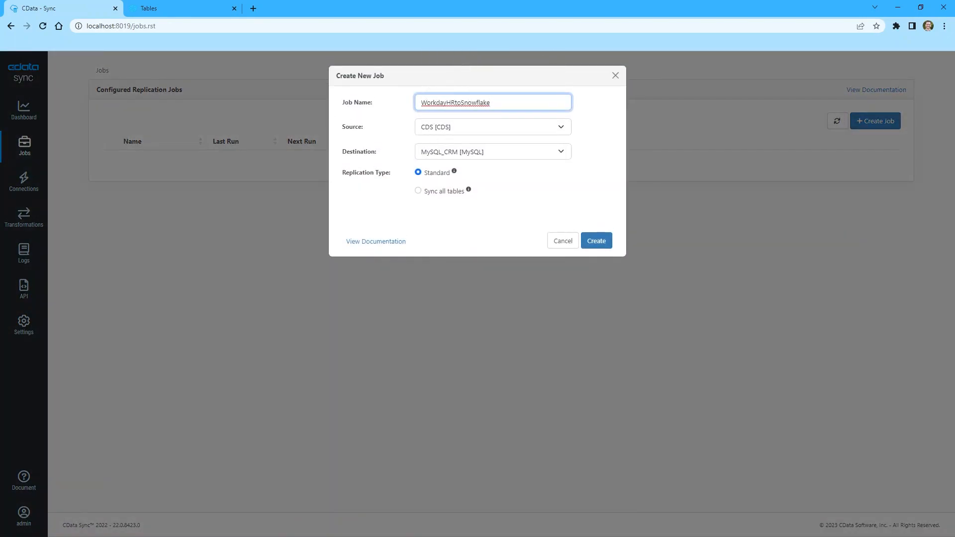
{"action": "left_click", "coordinate": [596, 239]}
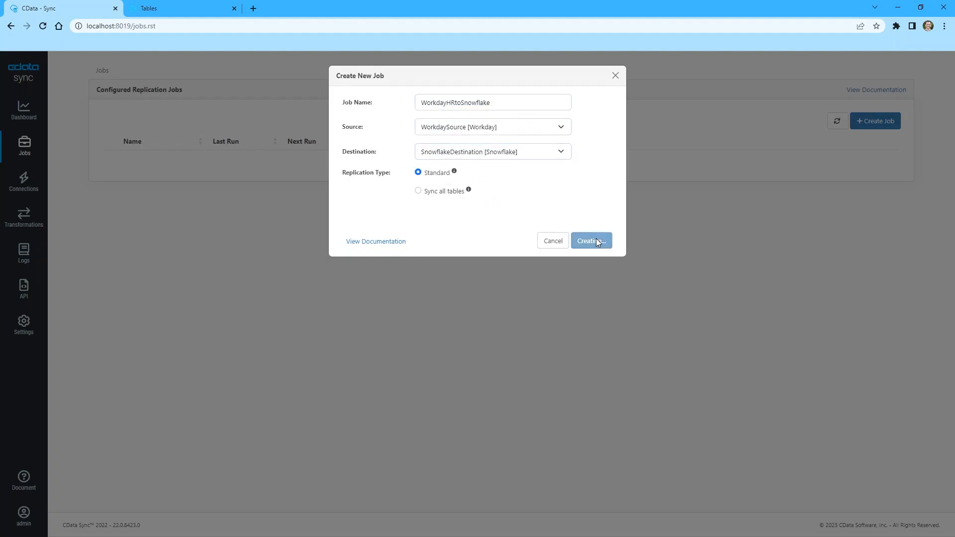
Step: Add the JobProfiles tables found by search as replication tasks
{"action": "left_click", "coordinate": [590, 241]}
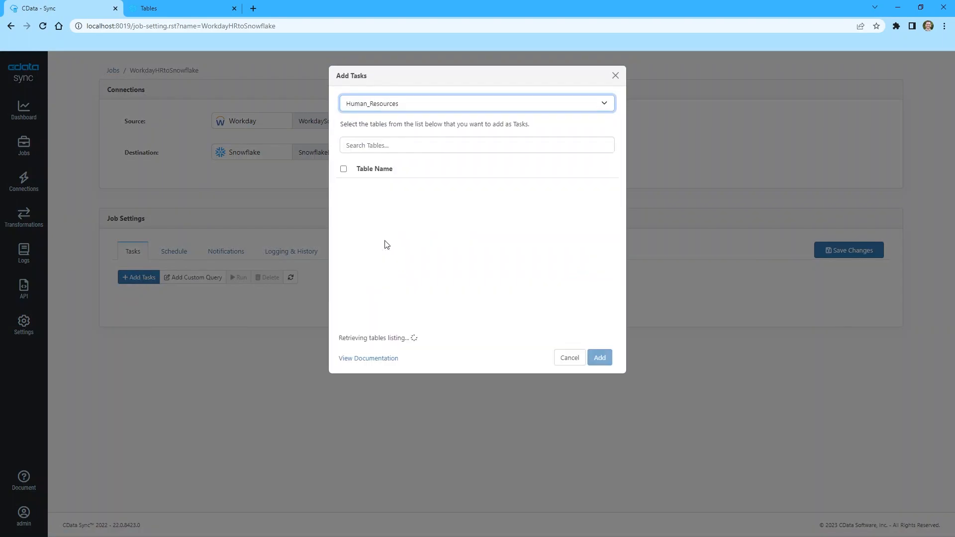
{"action": "type", "text": "JobProfiles"}
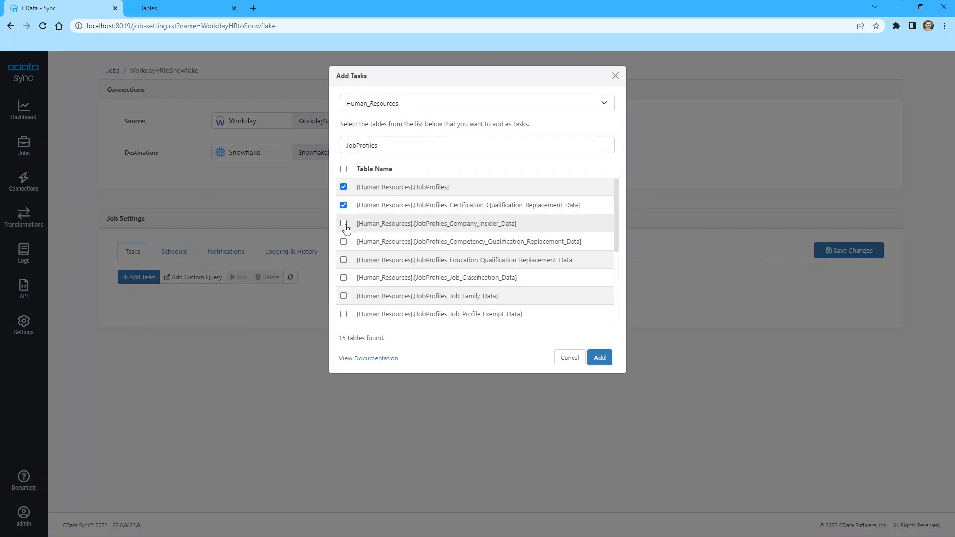
{"action": "scroll", "scroll_direction": "down", "scroll_amount": 3}
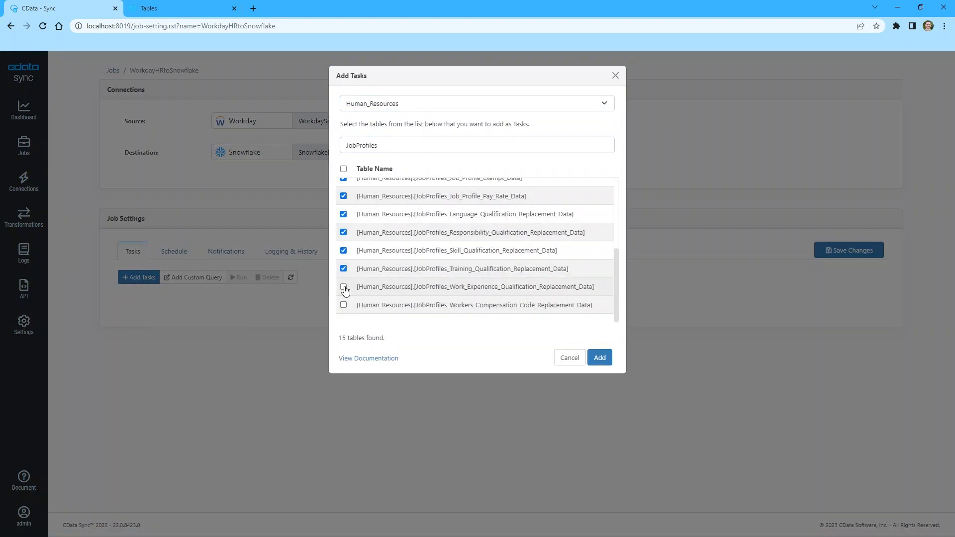
{"action": "left_click", "coordinate": [599, 357]}
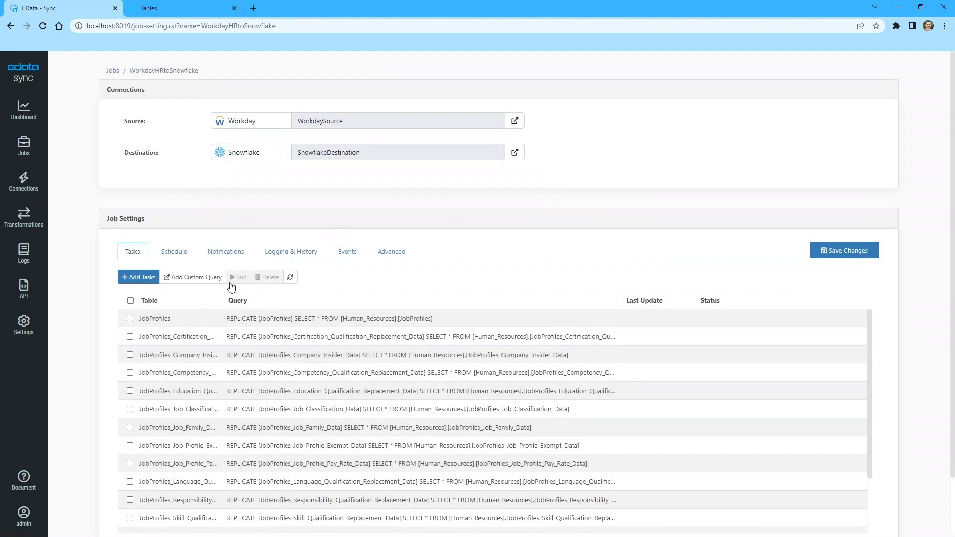
Step: Select all 15 JobProfiles tasks and run the replication until records affected appear
{"action": "left_click", "coordinate": [130, 300]}
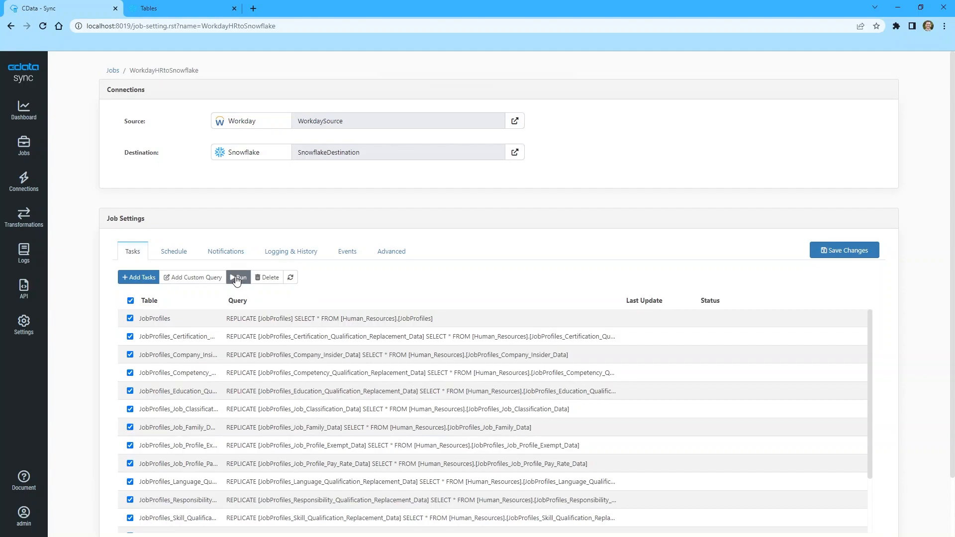
{"action": "left_click", "coordinate": [238, 278]}
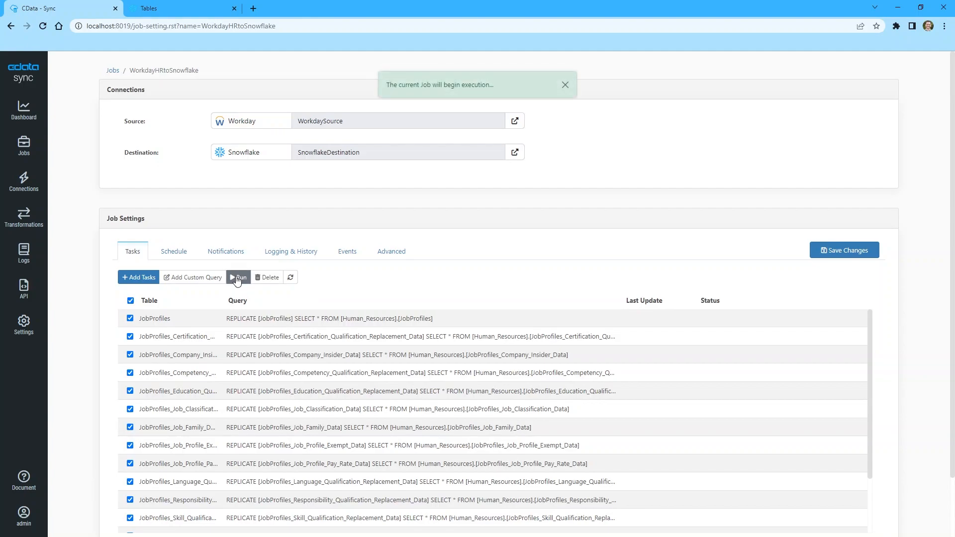
{"action": "left_click", "coordinate": [238, 278]}
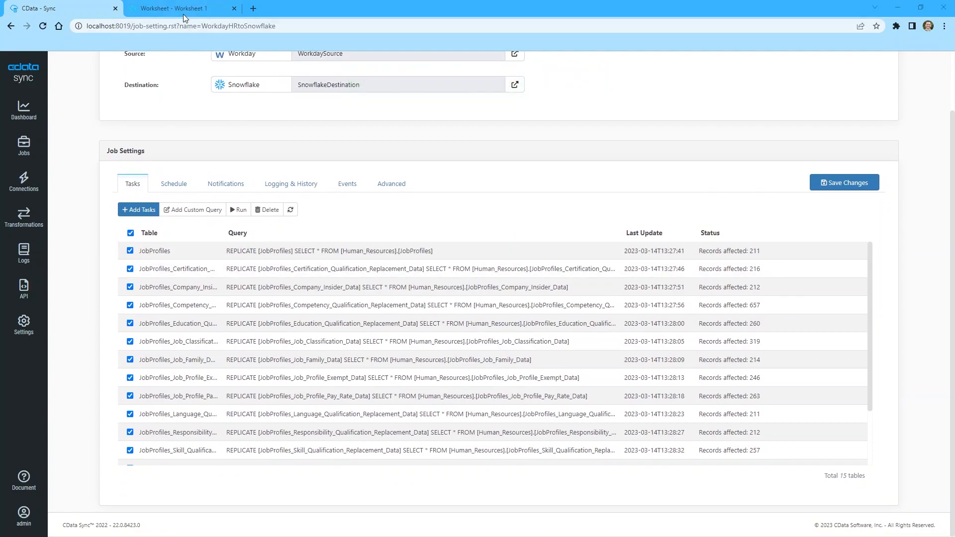
Step: Switch to Snowflake's WORKDAY_DB Tables page listing the replicated JobProfiles tables
{"action": "left_click", "coordinate": [177, 8]}
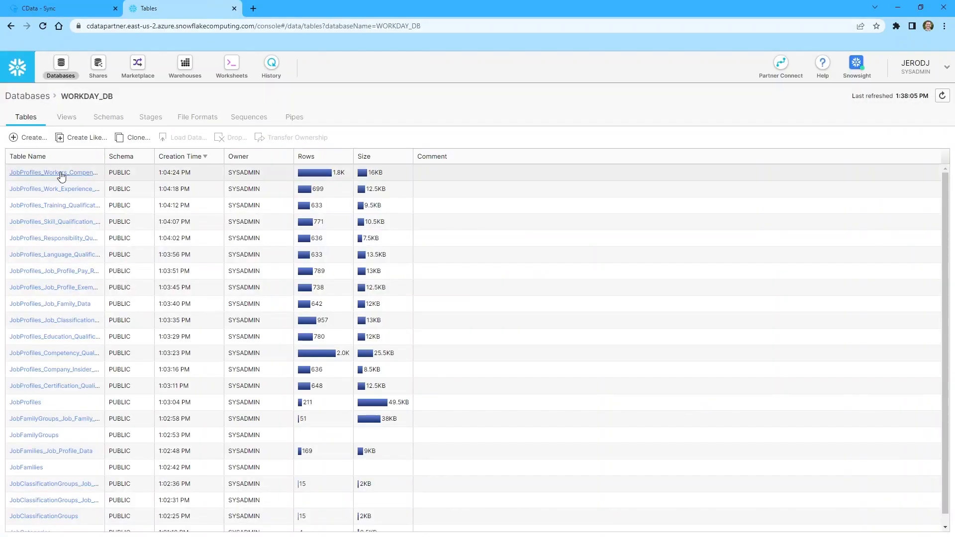
{"action": "mouse_move", "coordinate": [33, 435]}
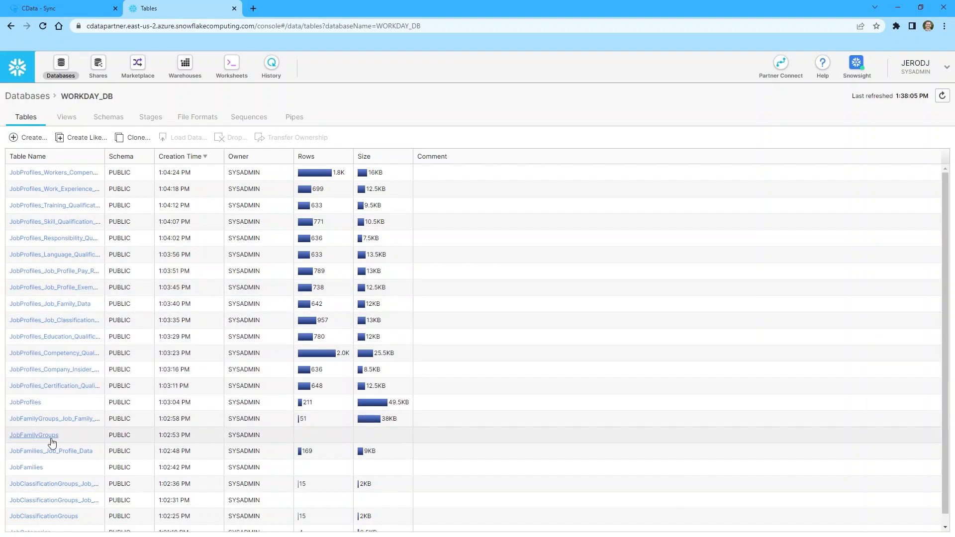